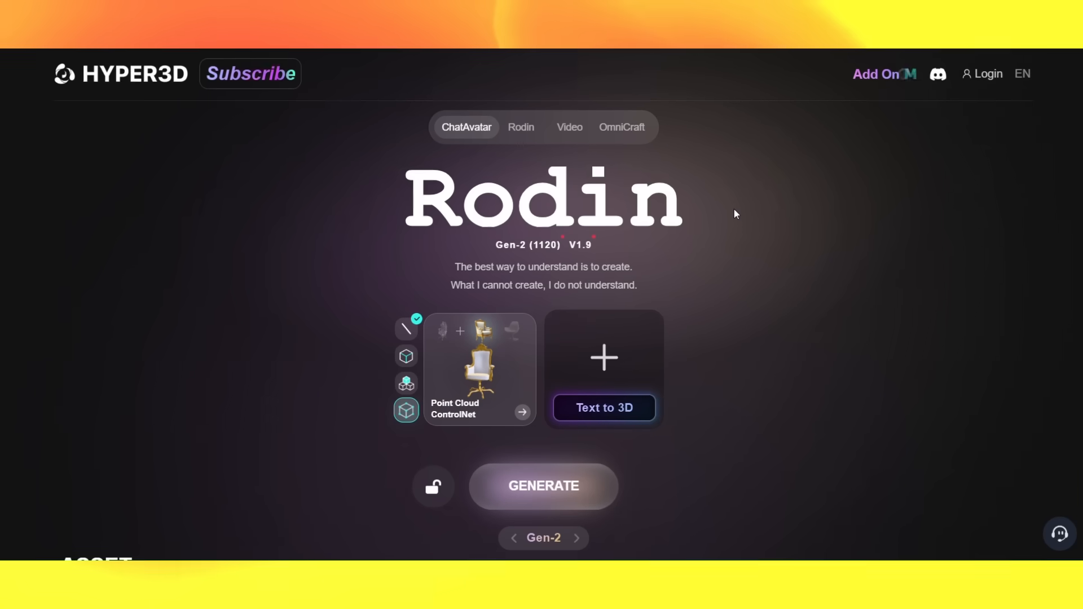
- Scroll down the Gen-2 page to reach the reference image upload area
{"action": "scroll", "scroll_direction": "down", "scroll_amount": 3}
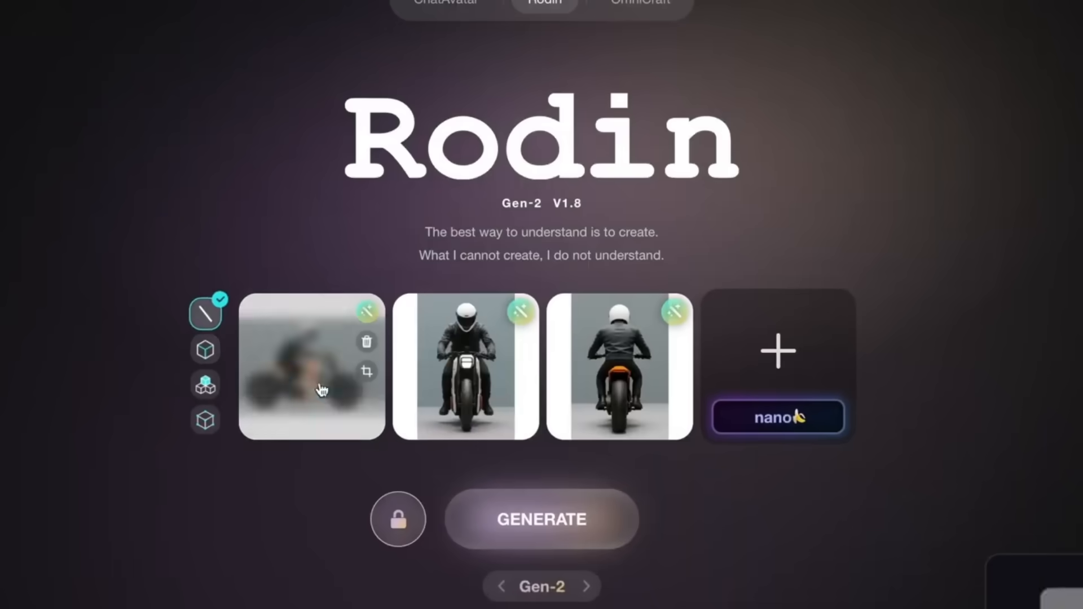
- Open the file chooser from the + upload slot and browse the Images folder
{"action": "left_click", "coordinate": [541, 518]}
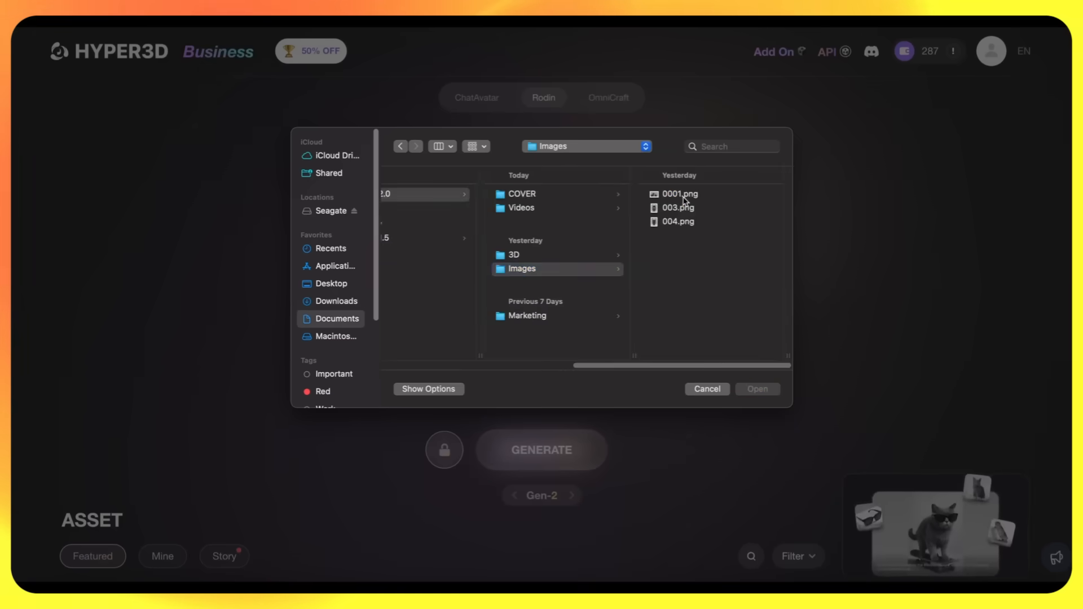
{"action": "right_click", "coordinate": [680, 193]}
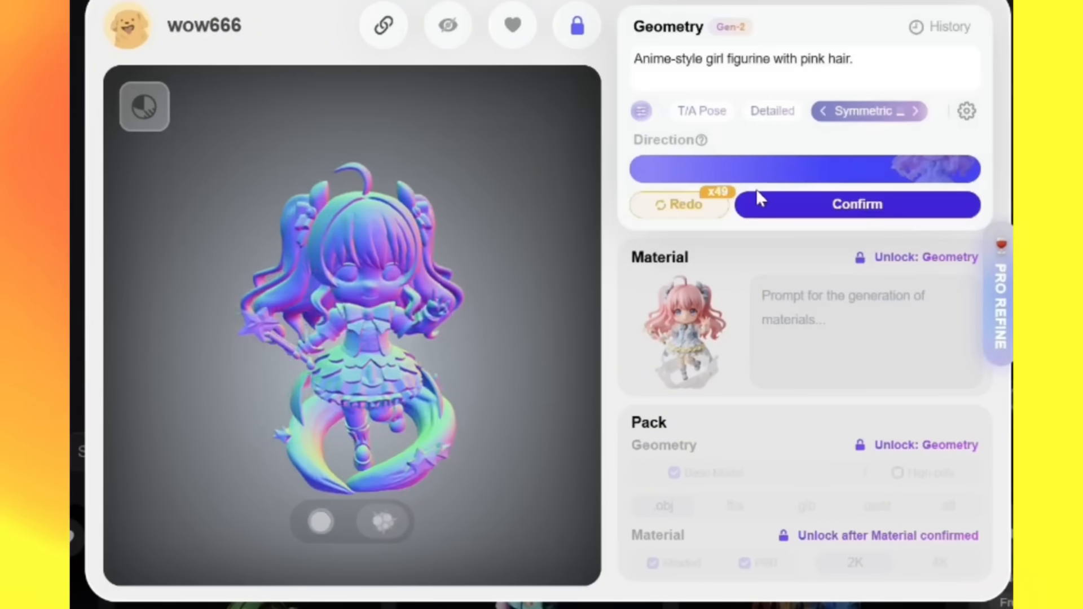
- Confirm the generated pink-haired anime figurine geometry in the asset panel
{"action": "left_click", "coordinate": [857, 204]}
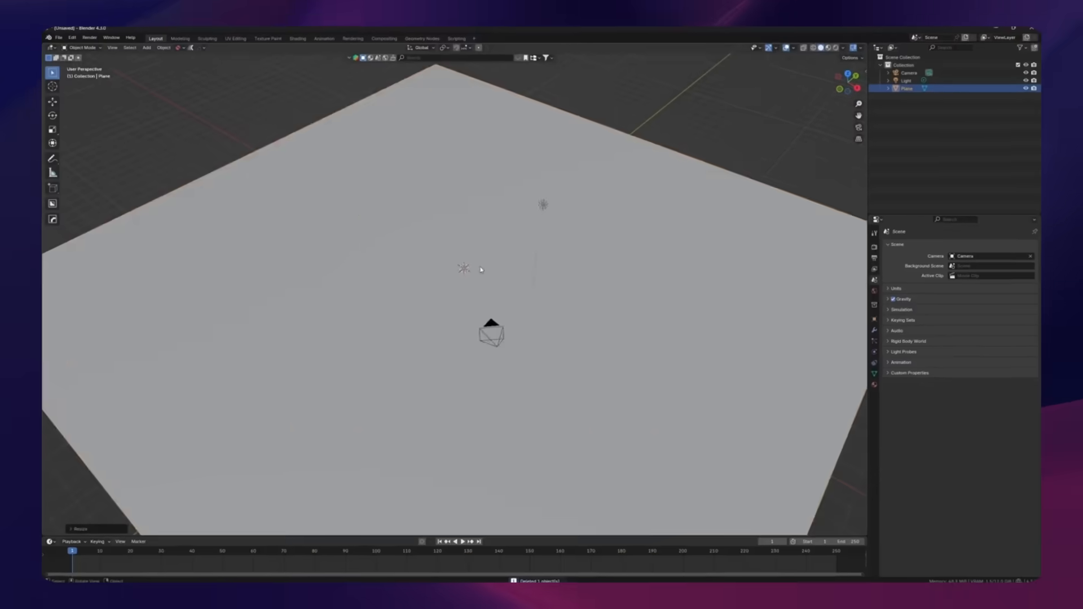
- Switch Blender to the Shading workspace to view the plane's Principled BSDF material
{"action": "left_click", "coordinate": [295, 39]}
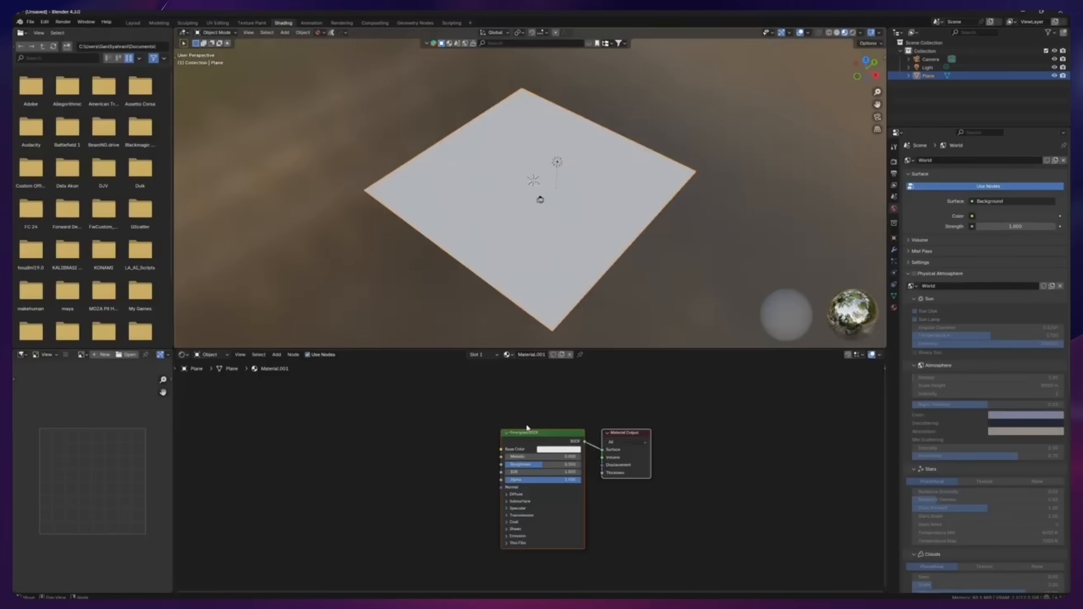